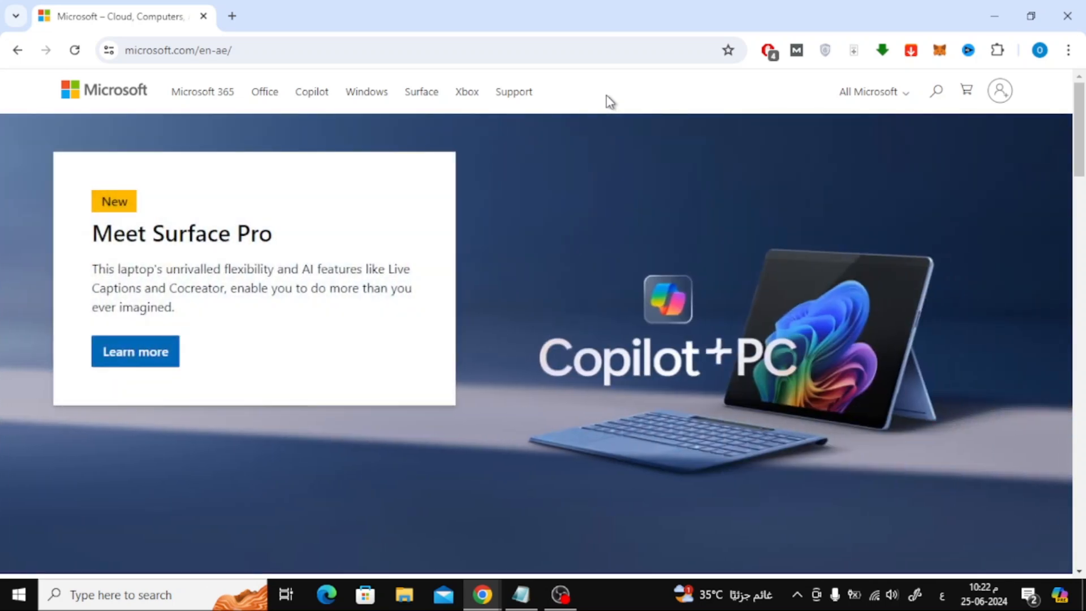
# - Open 'My Microsoft account' from the microsoft.com profile menu in a new tab
pyautogui.click(1000, 91)
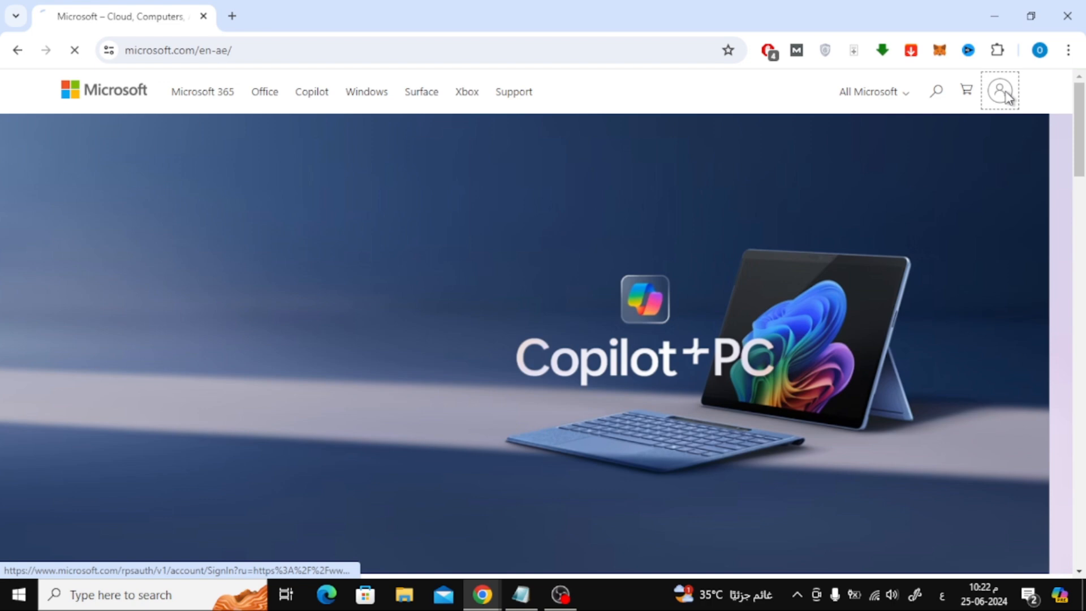
pyautogui.click(999, 91)
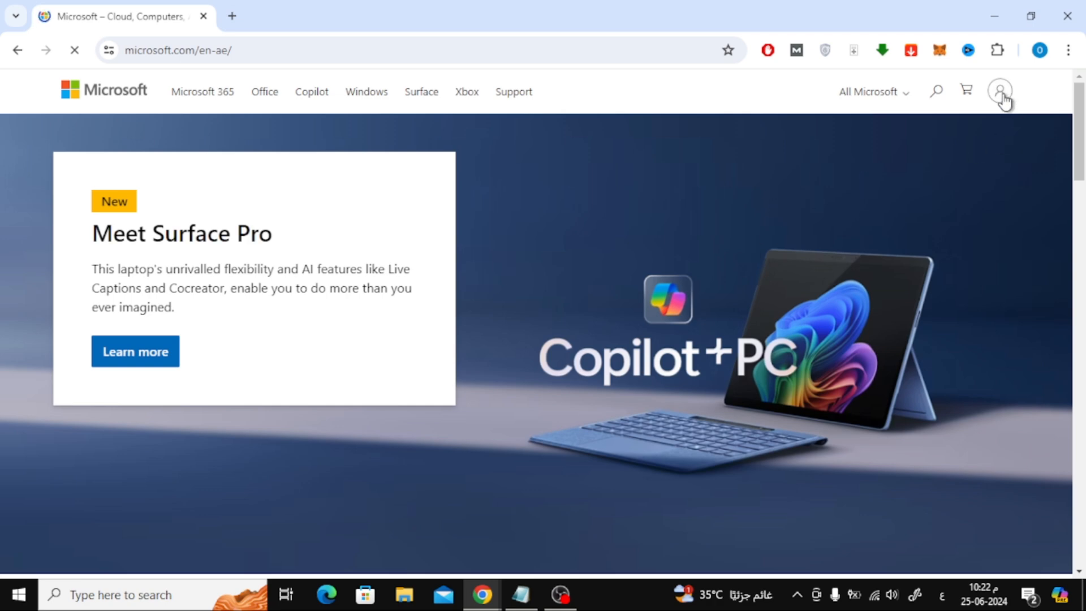
pyautogui.click(1000, 90)
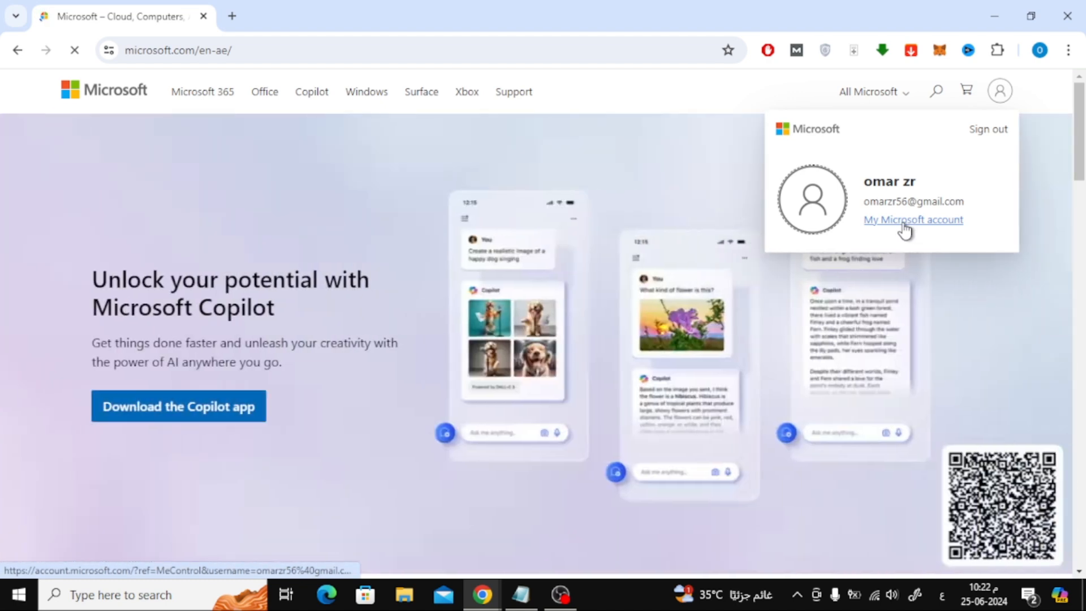
pyautogui.click(913, 219)
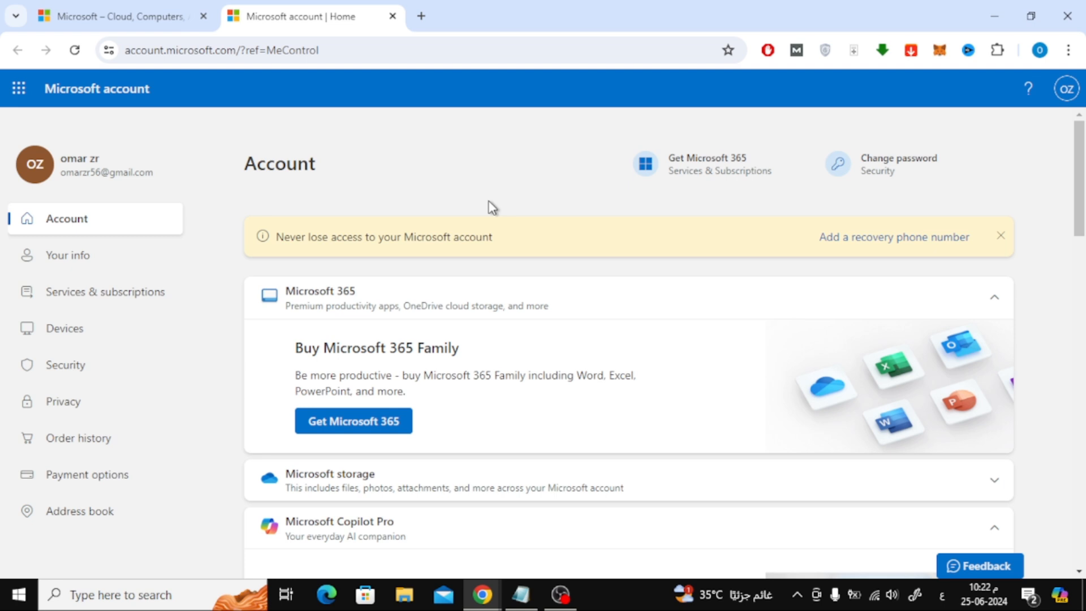
pyautogui.moveTo(398, 226)
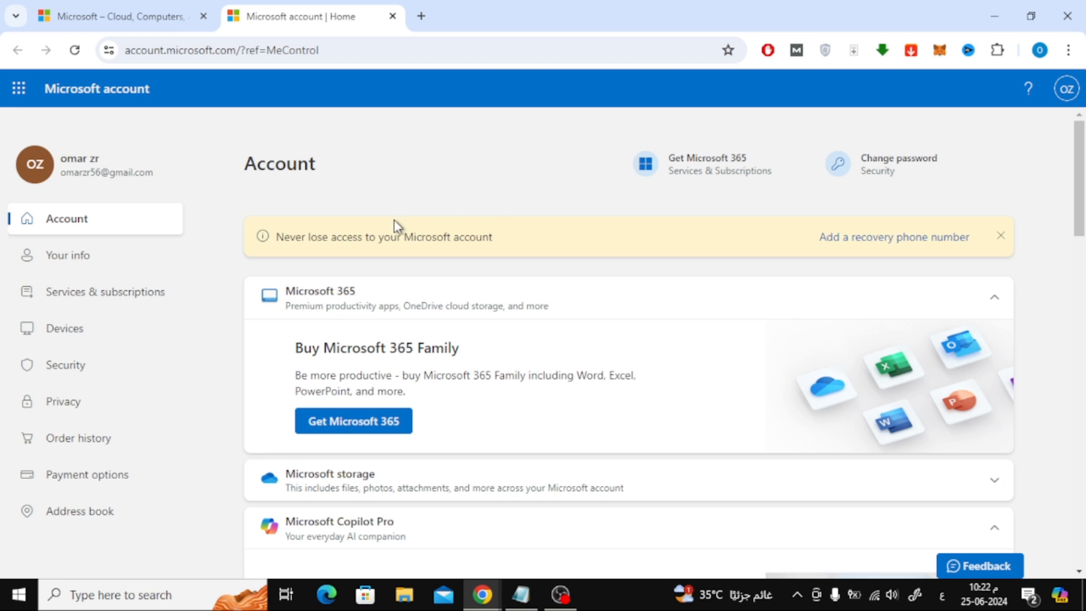
# - Open Your info and scroll to Account info, where the phone number shows None
pyautogui.click(67, 255)
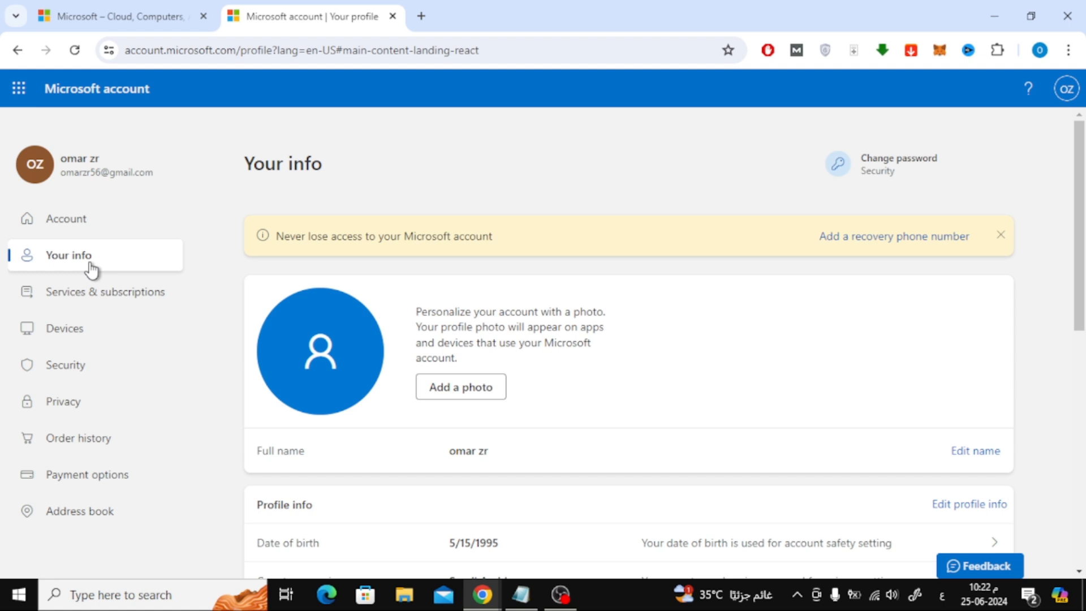
pyautogui.moveTo(559, 235)
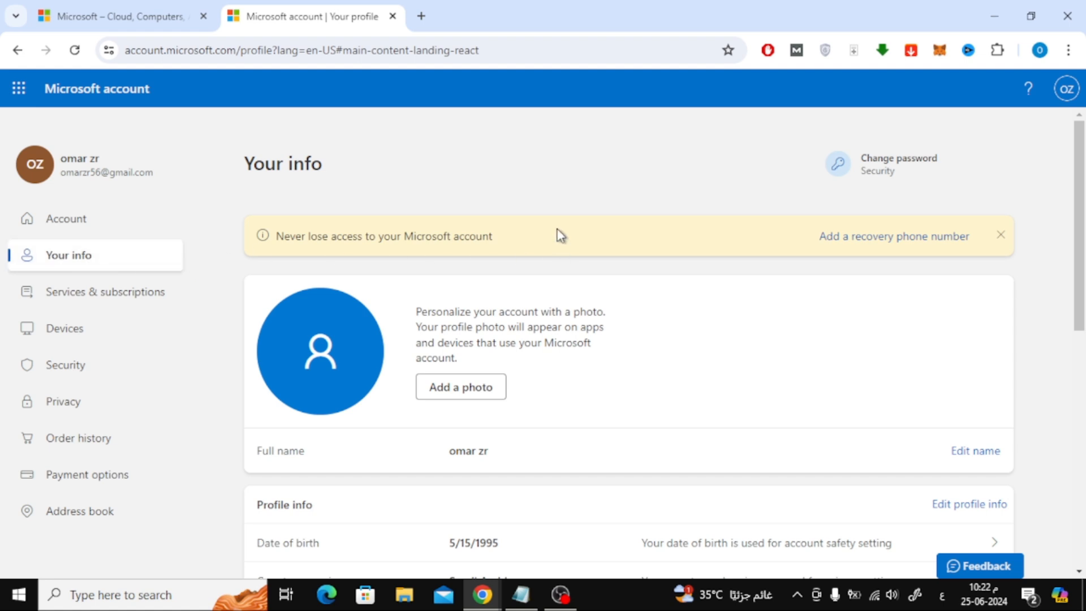
pyautogui.scroll(-3)
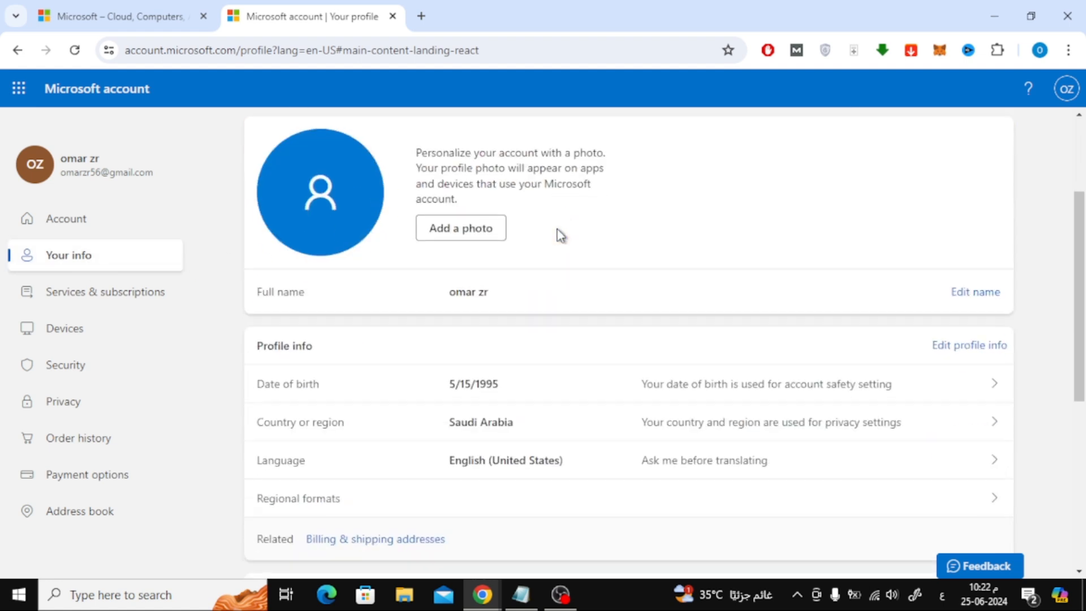
pyautogui.scroll(-3)
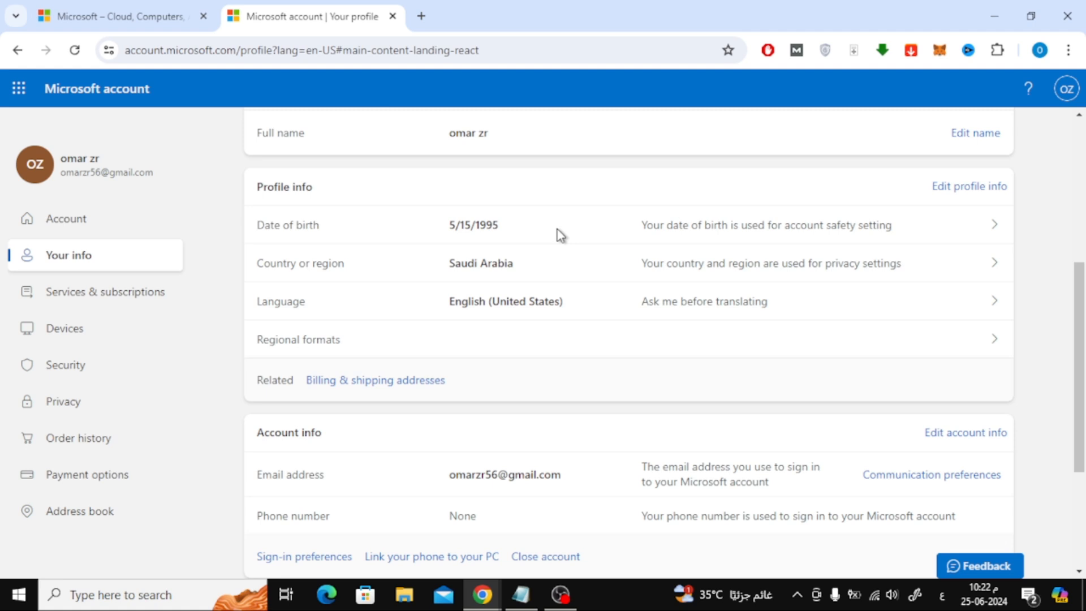
pyautogui.scroll(-3)
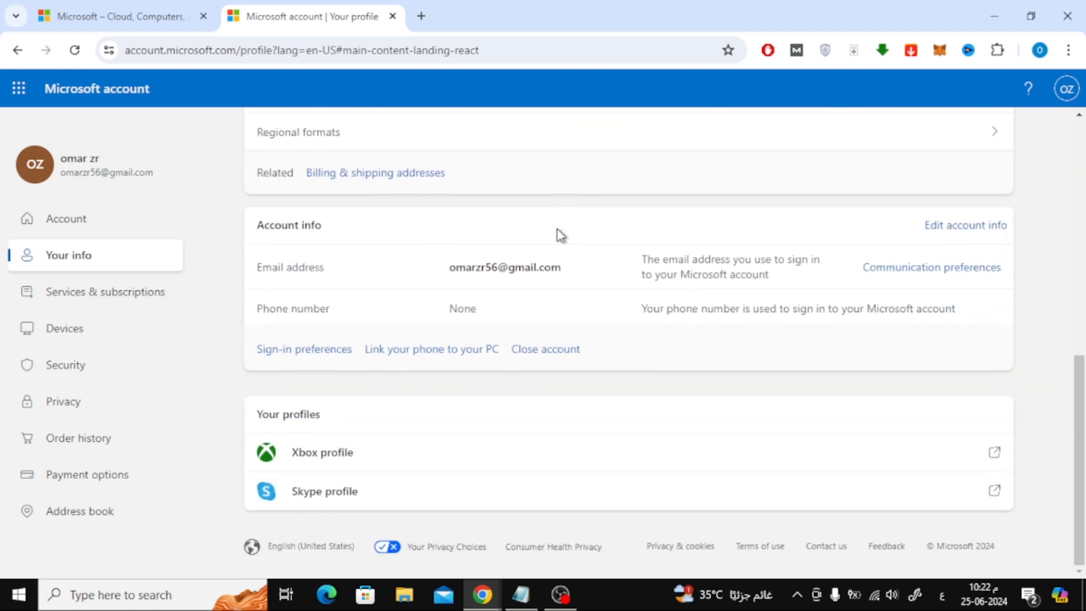
pyautogui.moveTo(460, 306)
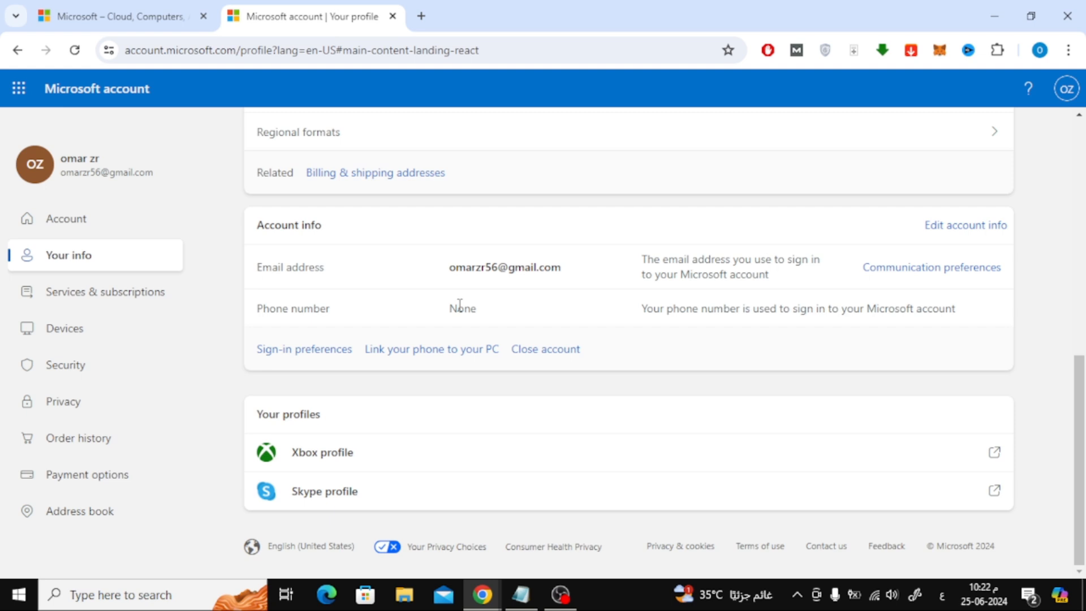
pyautogui.moveTo(556, 215)
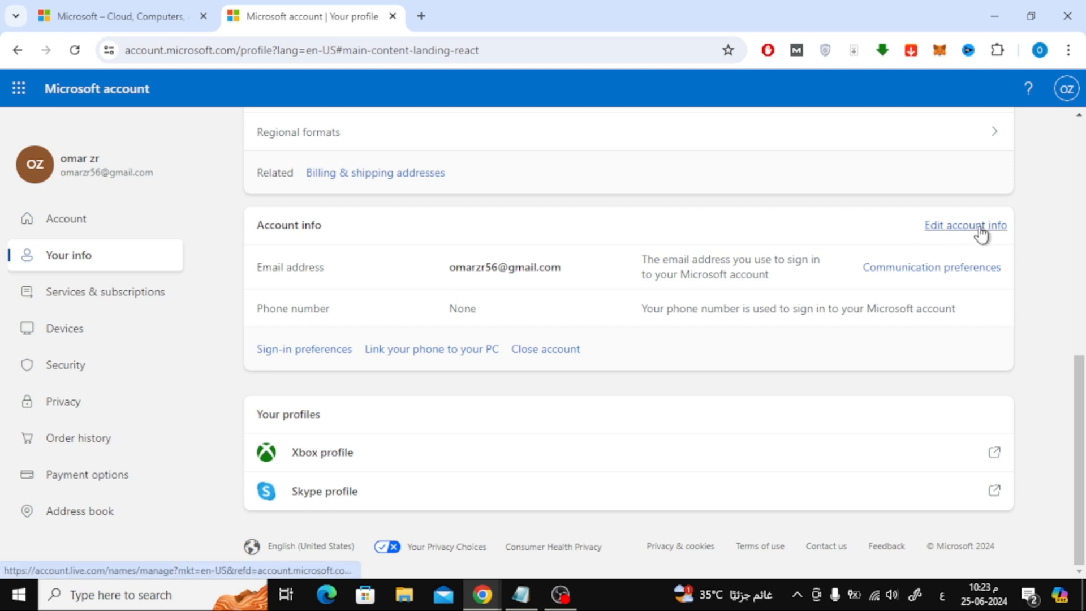
# - Choose Edit account info and sign in with the password to reach sign-in management
pyautogui.click(964, 225)
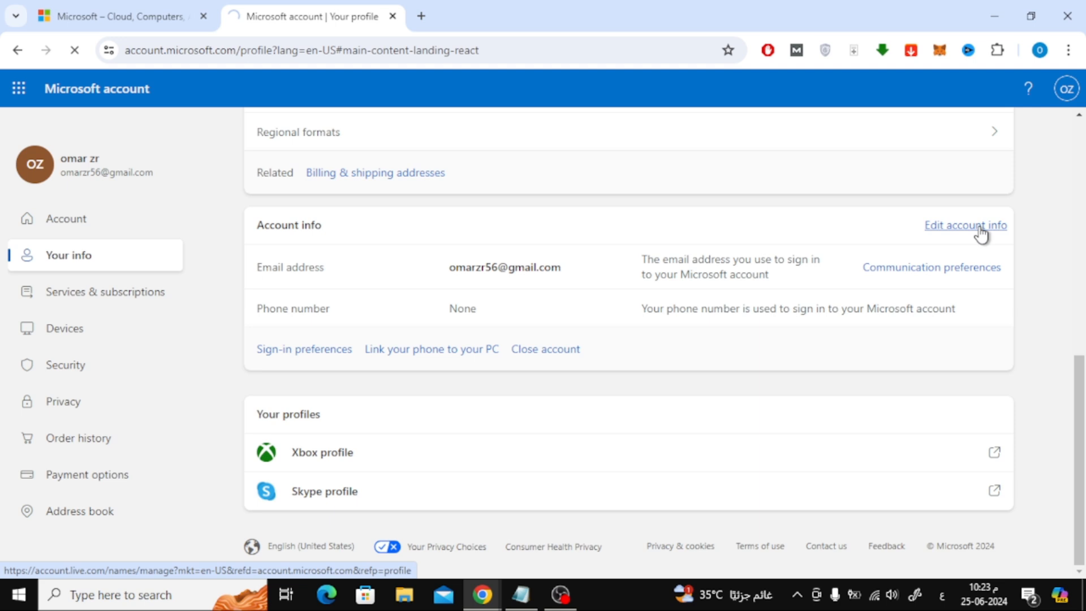
pyautogui.click(965, 225)
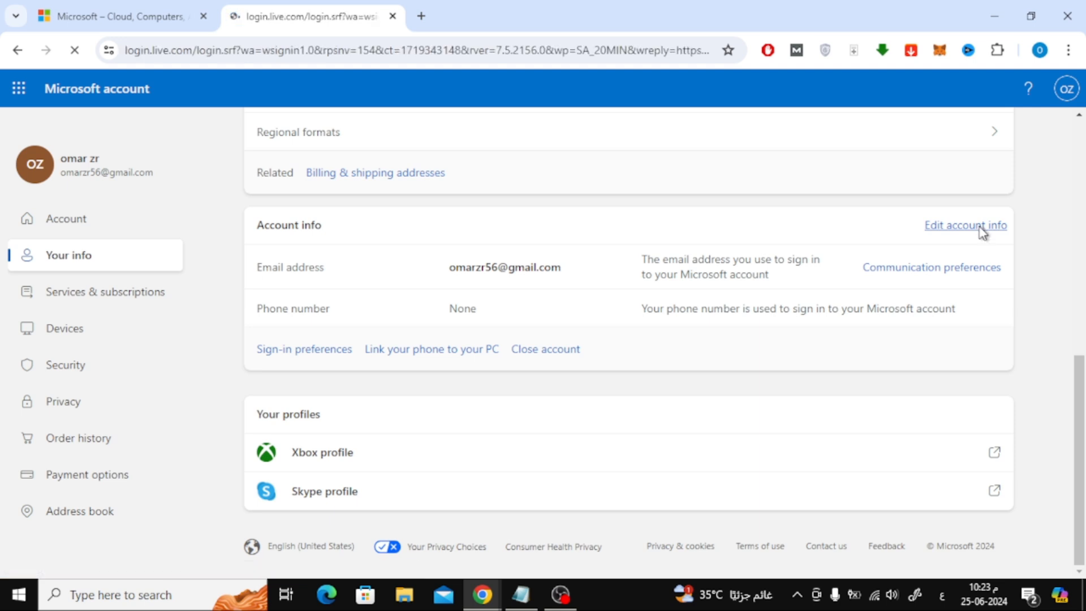
pyautogui.click(966, 226)
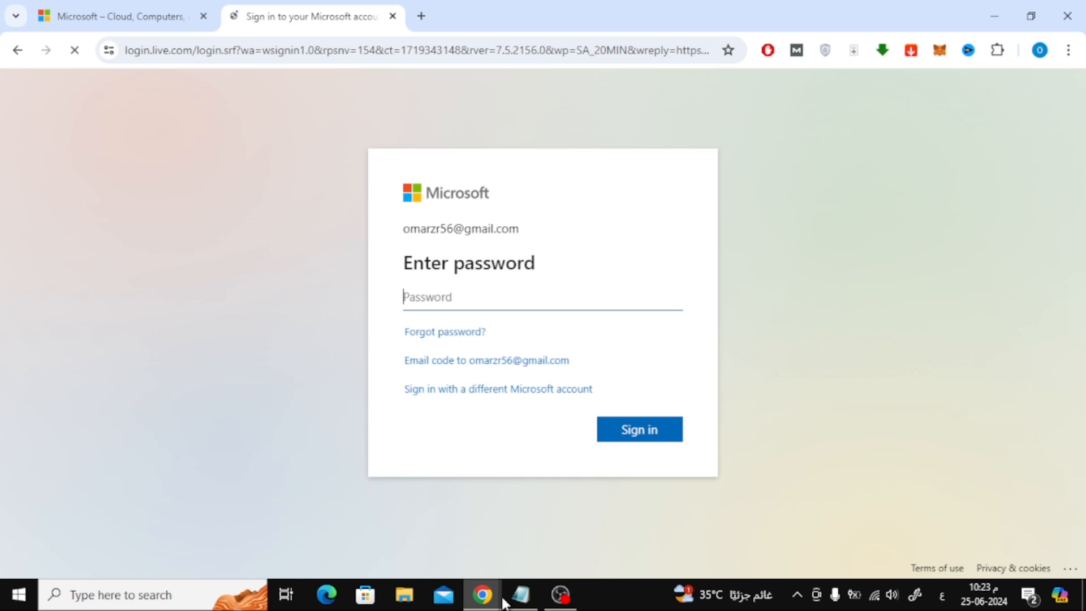
pyautogui.click(638, 429)
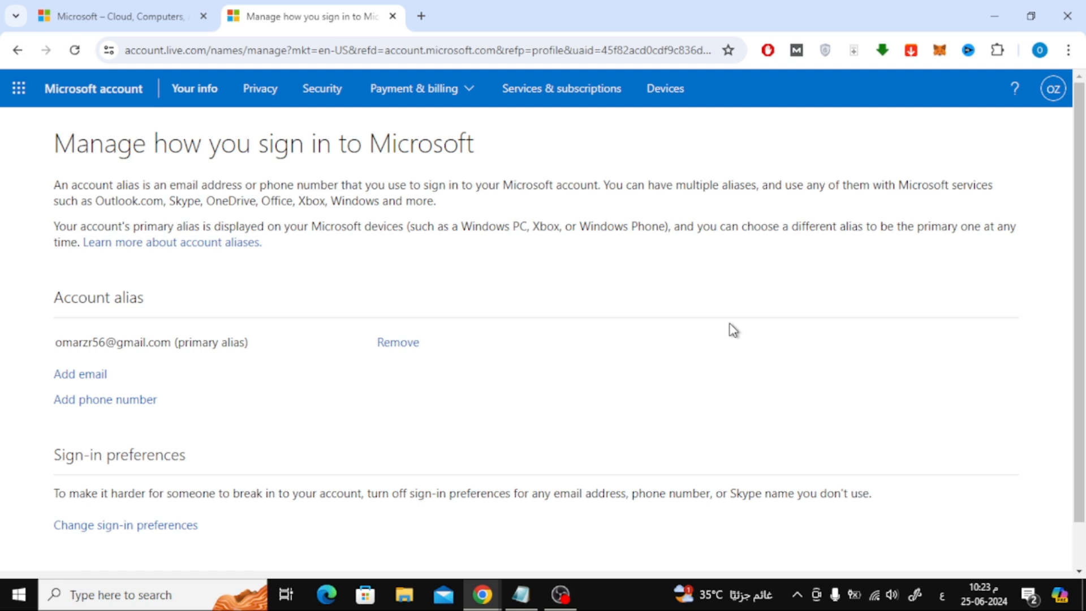
pyautogui.moveTo(491, 302)
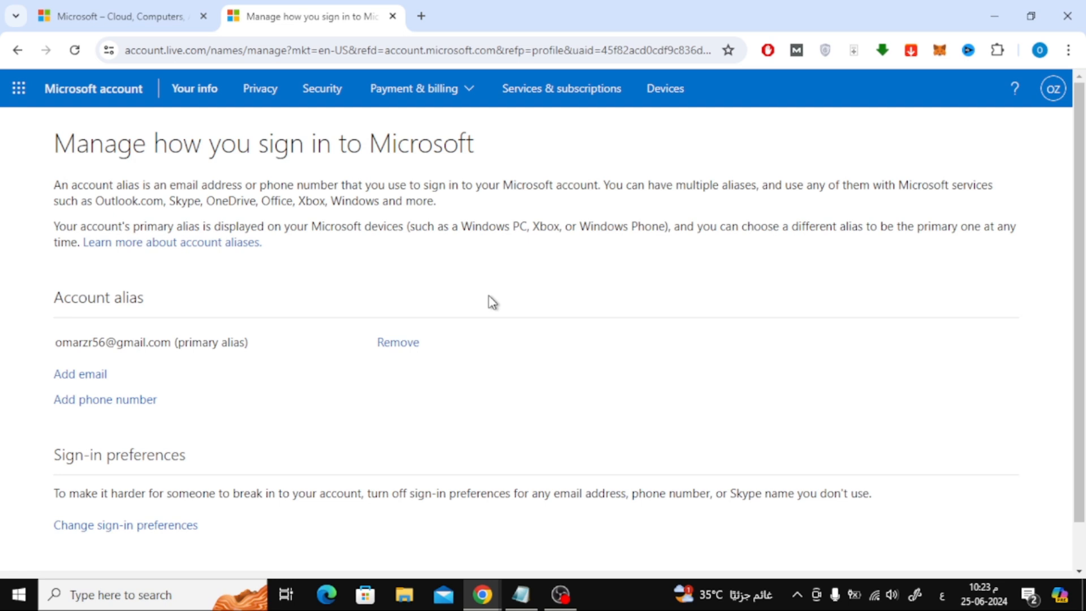
# - Submit the Saudi Arabia (+966) phone number to bring up the robot check
pyautogui.scroll(-3)
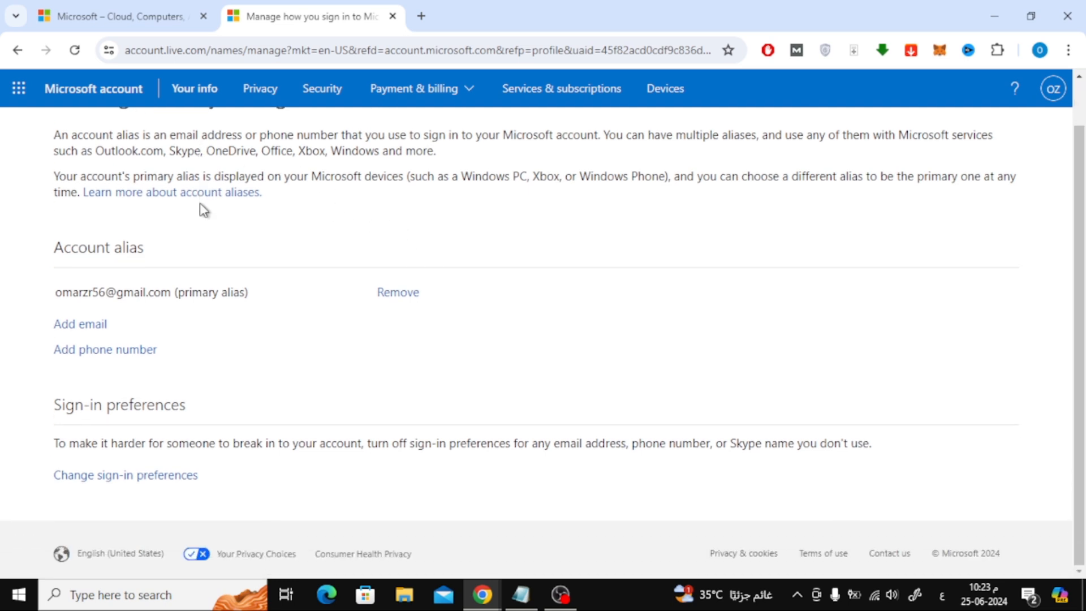
pyautogui.click(105, 349)
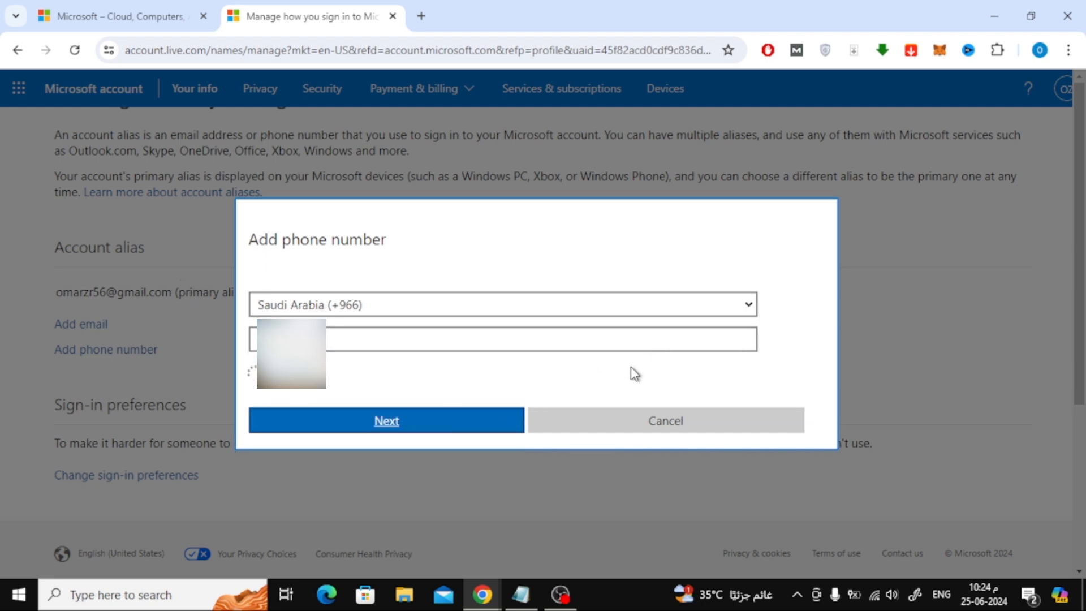
pyautogui.click(386, 420)
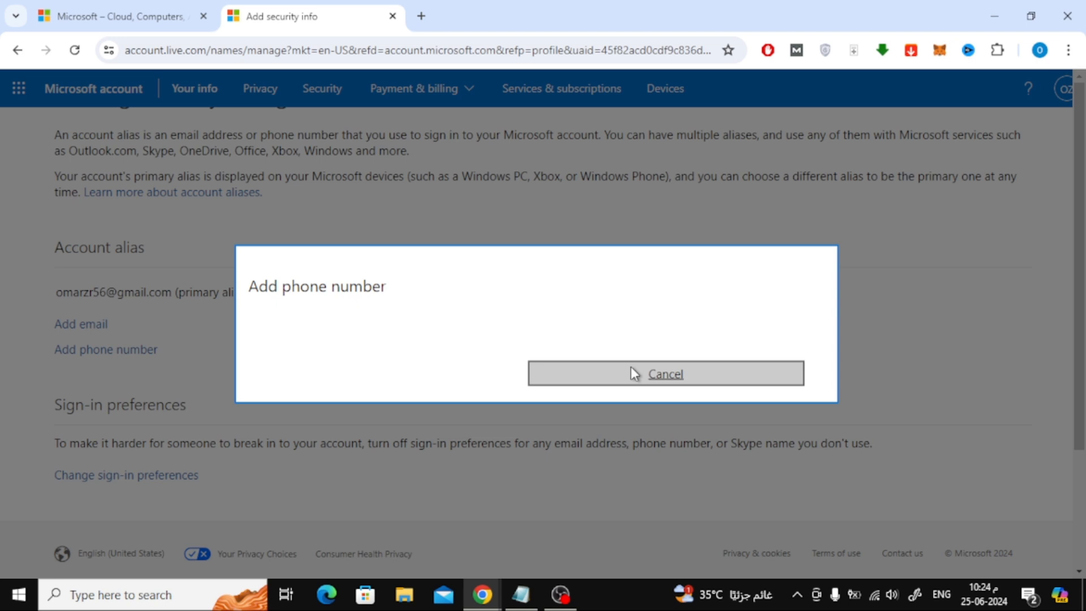
pyautogui.moveTo(660, 327)
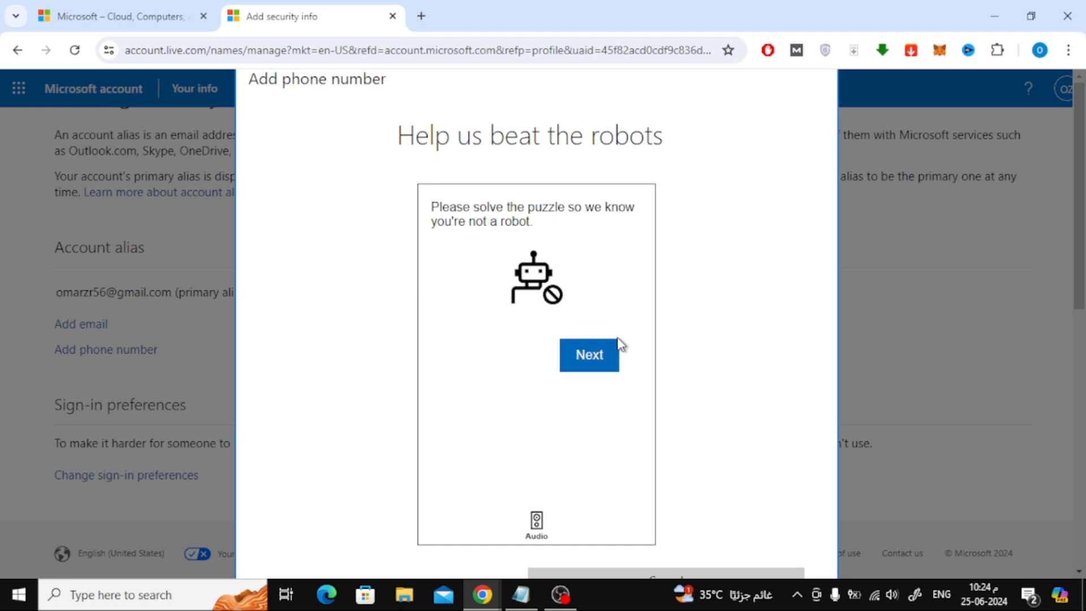
# - Start the rotate-the-object puzzle, submit a failed first answer, and retry
pyautogui.click(588, 354)
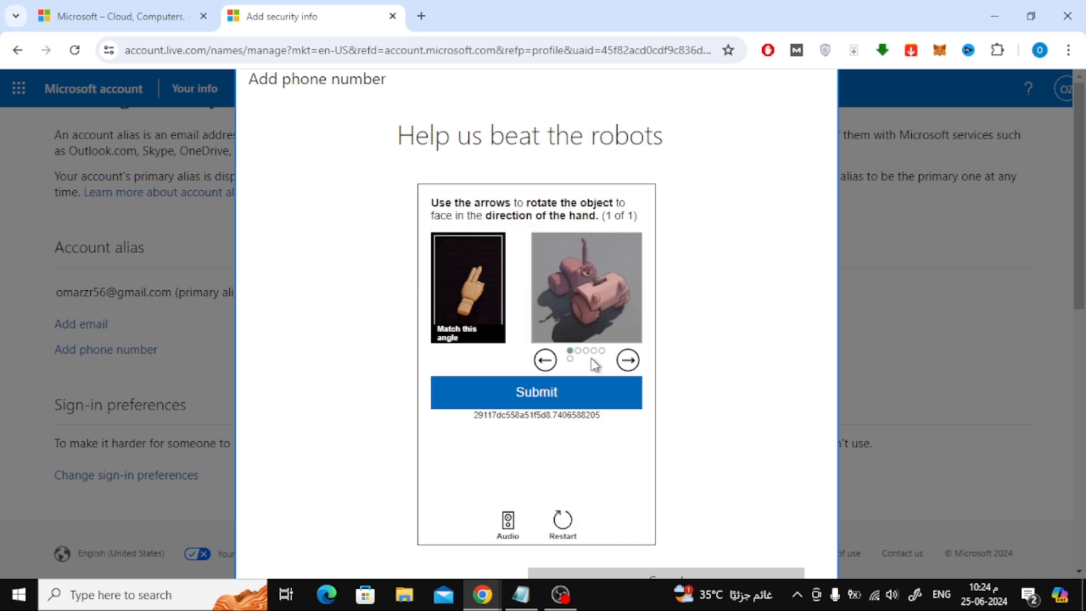
pyautogui.moveTo(636, 374)
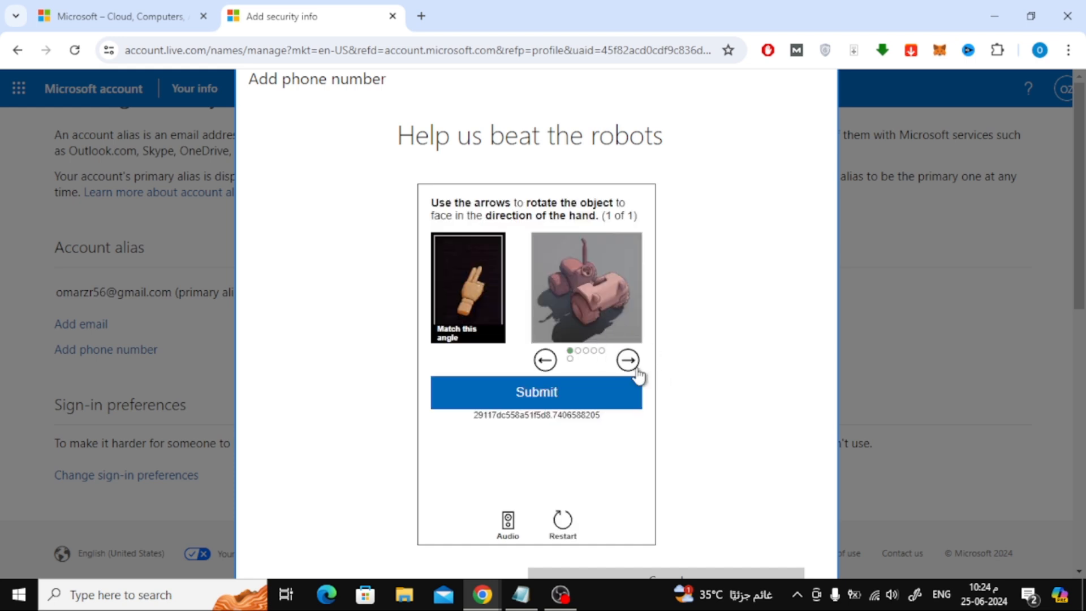
pyautogui.click(627, 359)
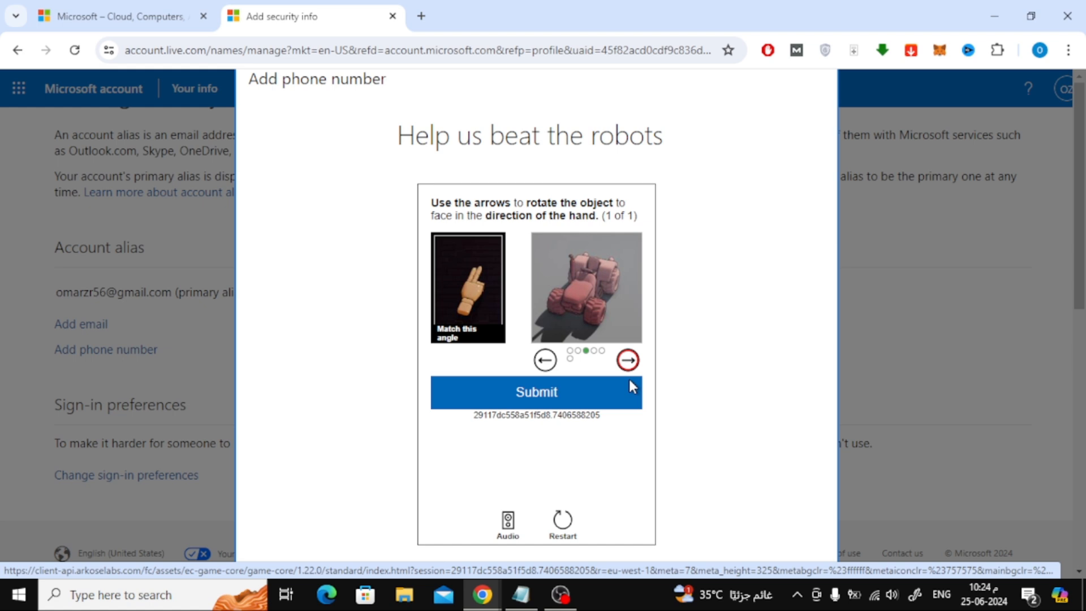
pyautogui.click(536, 392)
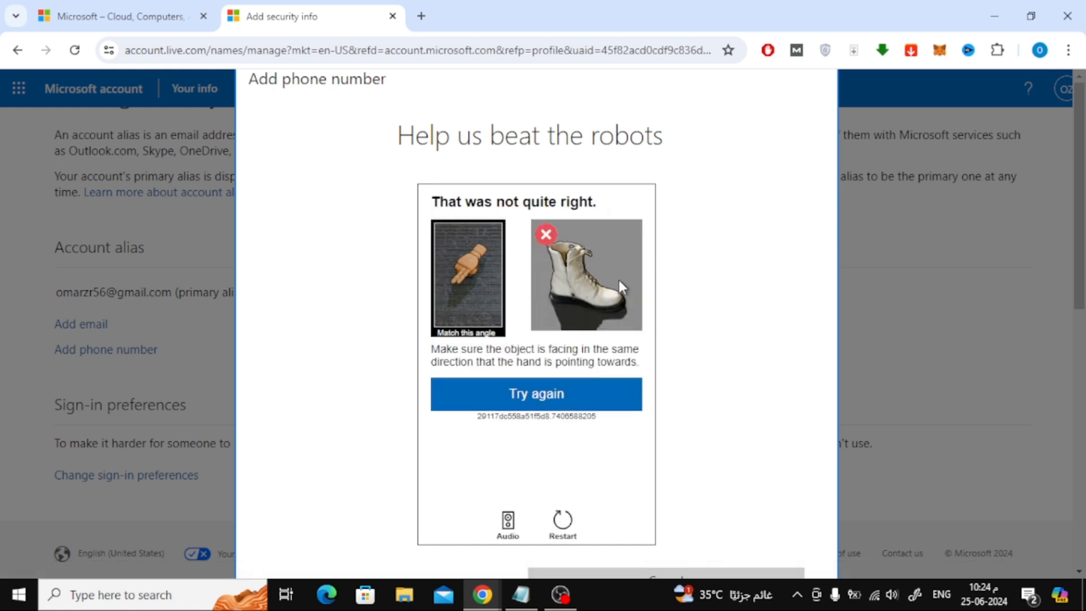
pyautogui.click(535, 394)
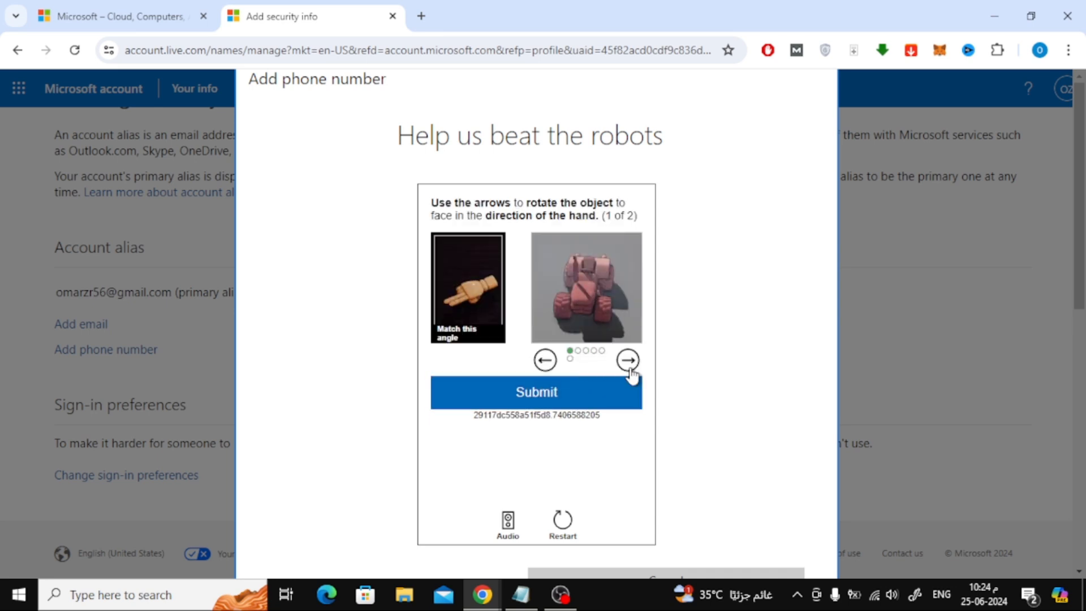
# - Rotate the objects to match the hand and pass both puzzle rounds
pyautogui.click(627, 360)
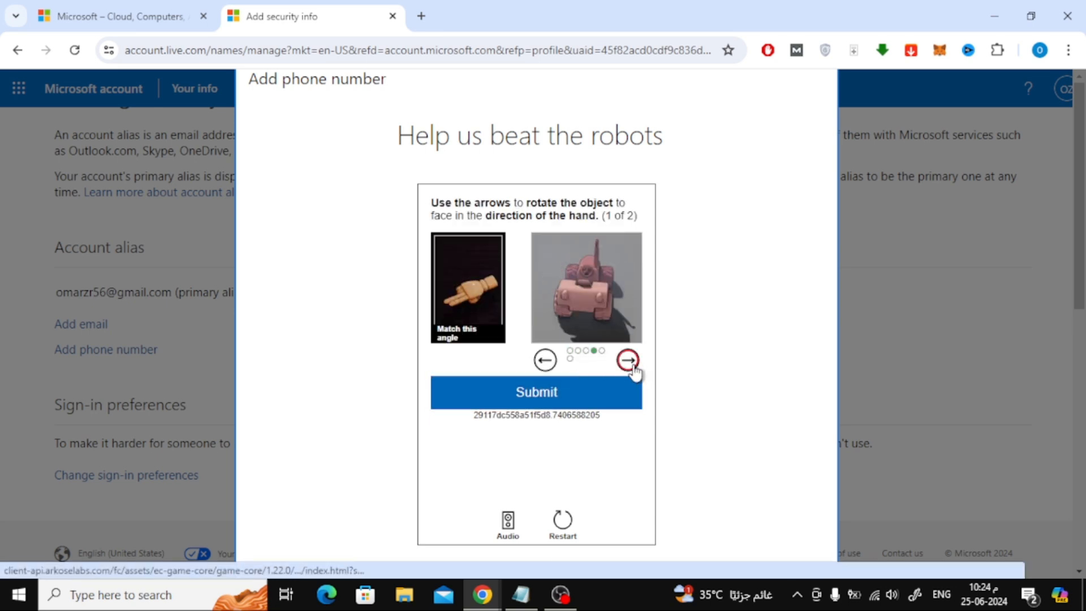
pyautogui.click(627, 360)
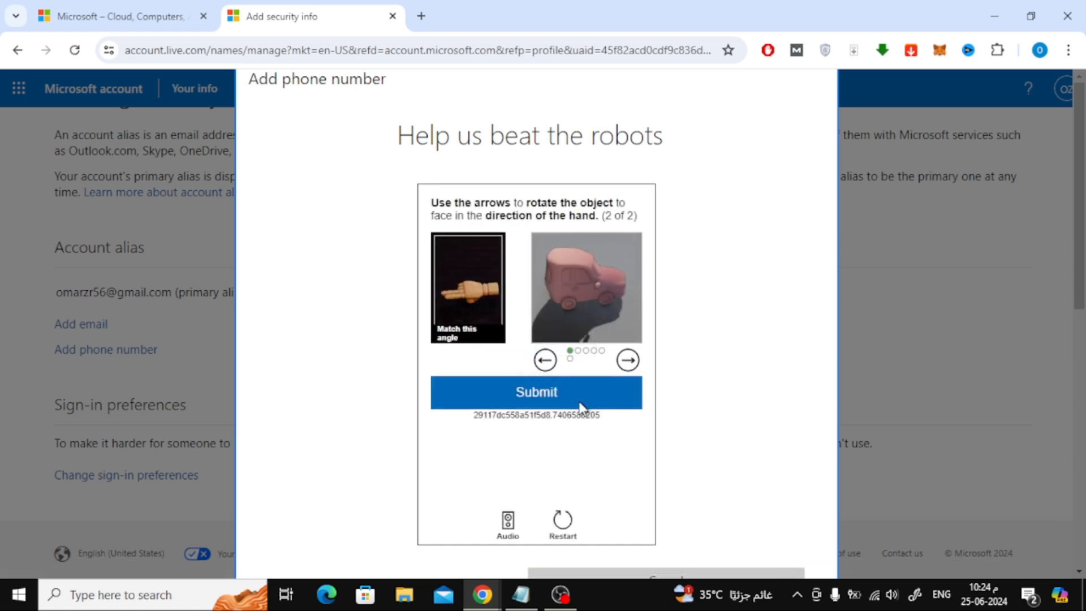
pyautogui.moveTo(596, 394)
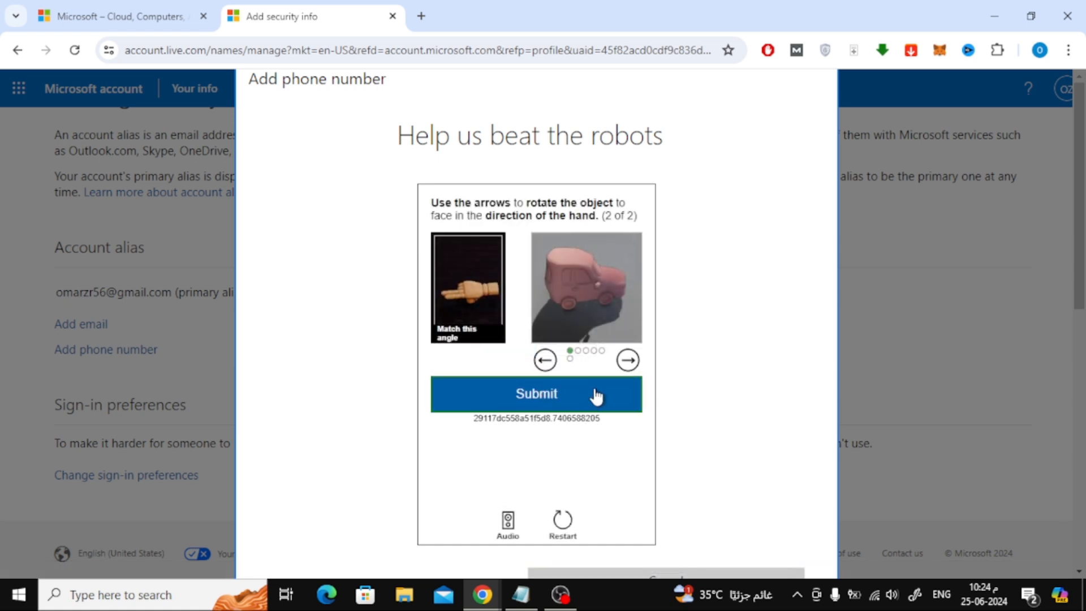
pyautogui.click(627, 360)
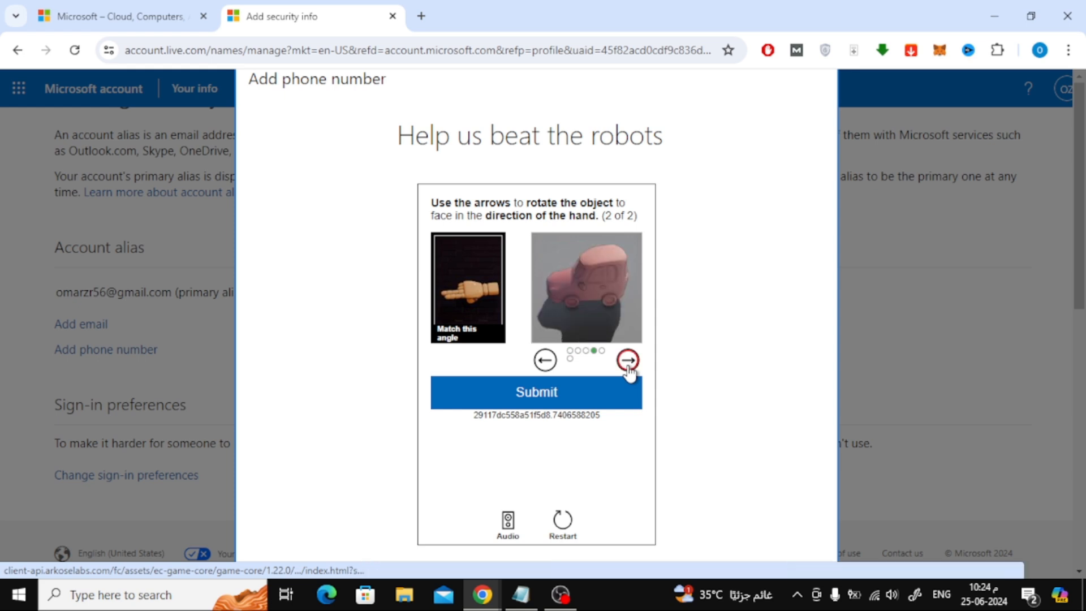
pyautogui.click(536, 392)
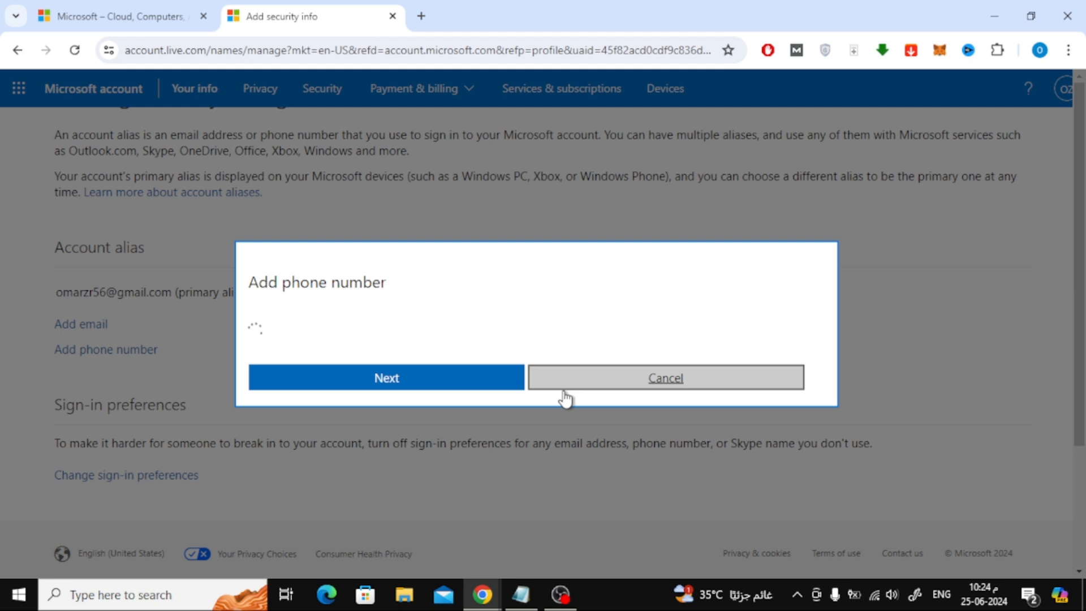
pyautogui.click(386, 378)
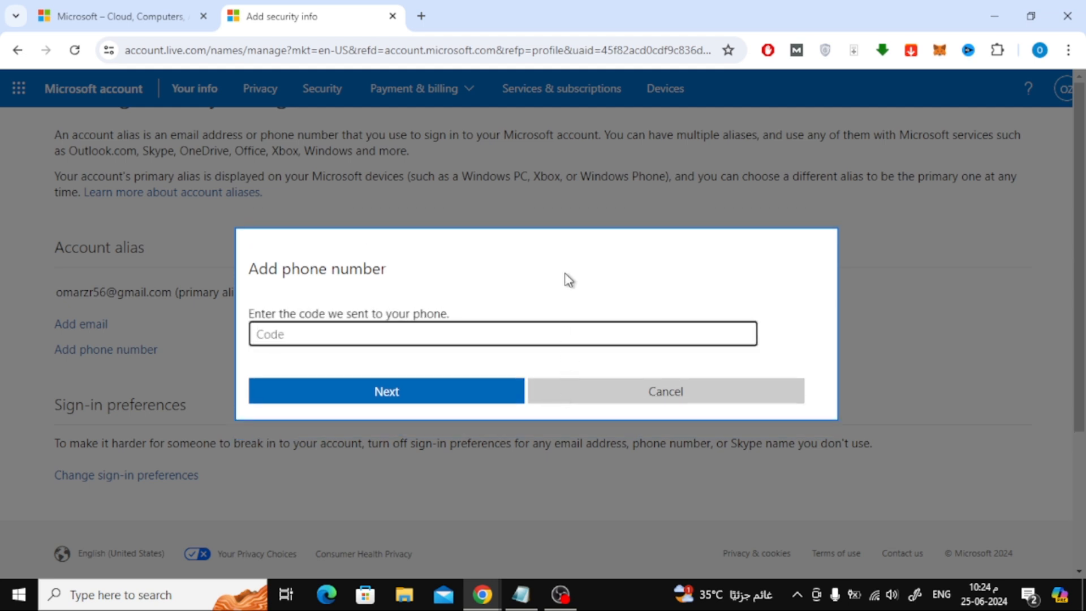
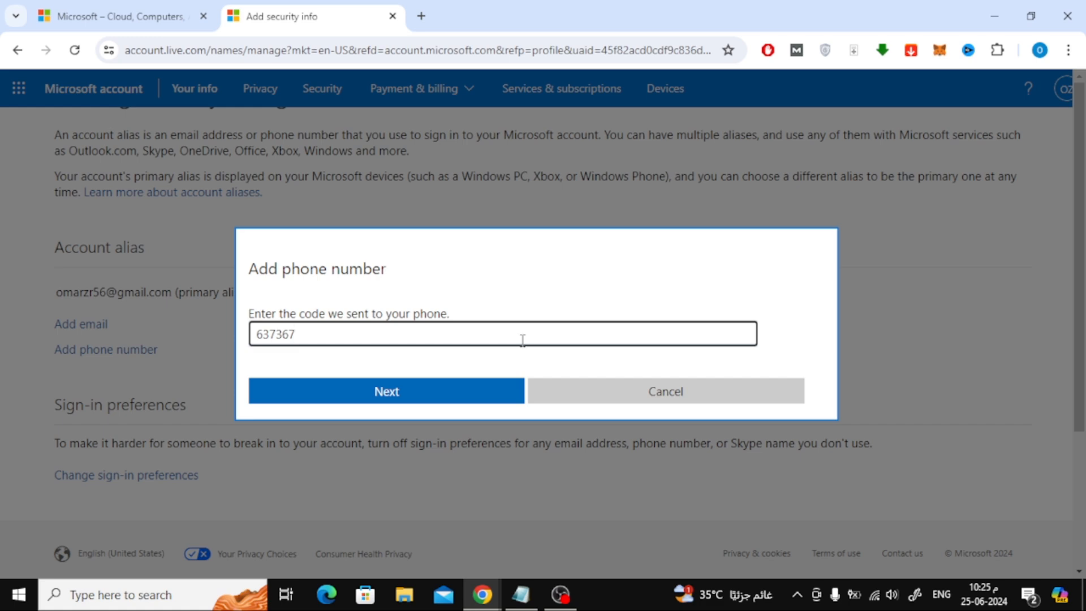
pyautogui.click(386, 391)
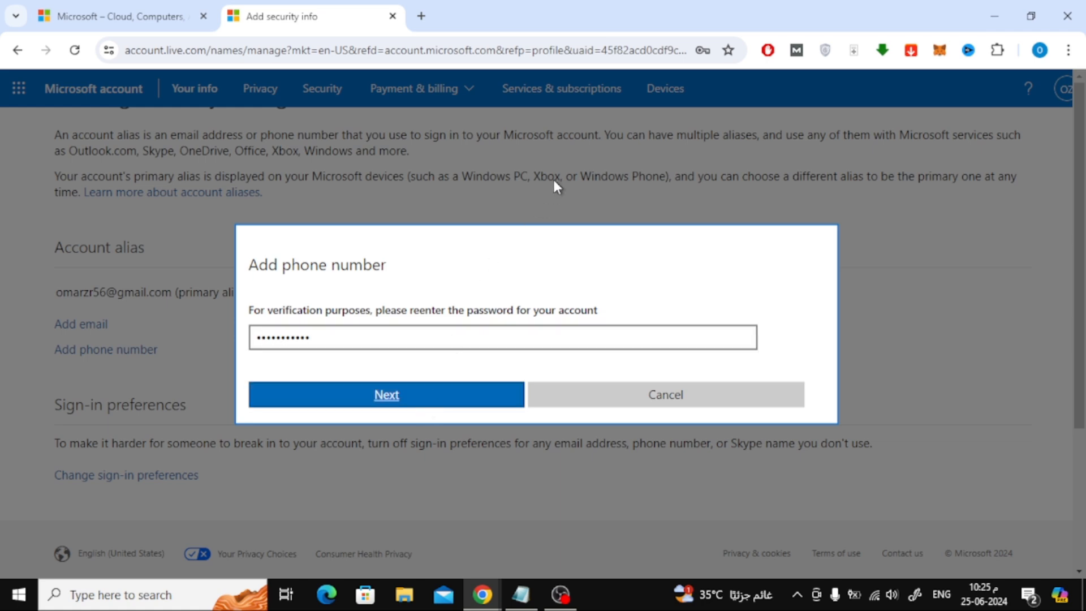
# - Confirm the prefilled account password to finish adding the phone alias
pyautogui.click(386, 394)
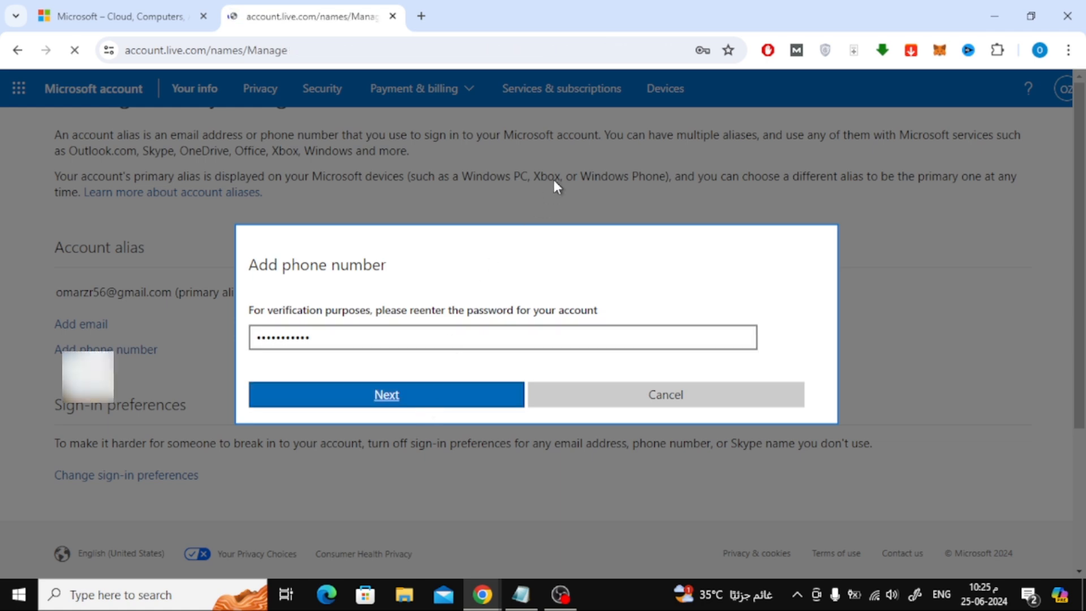
pyautogui.click(386, 394)
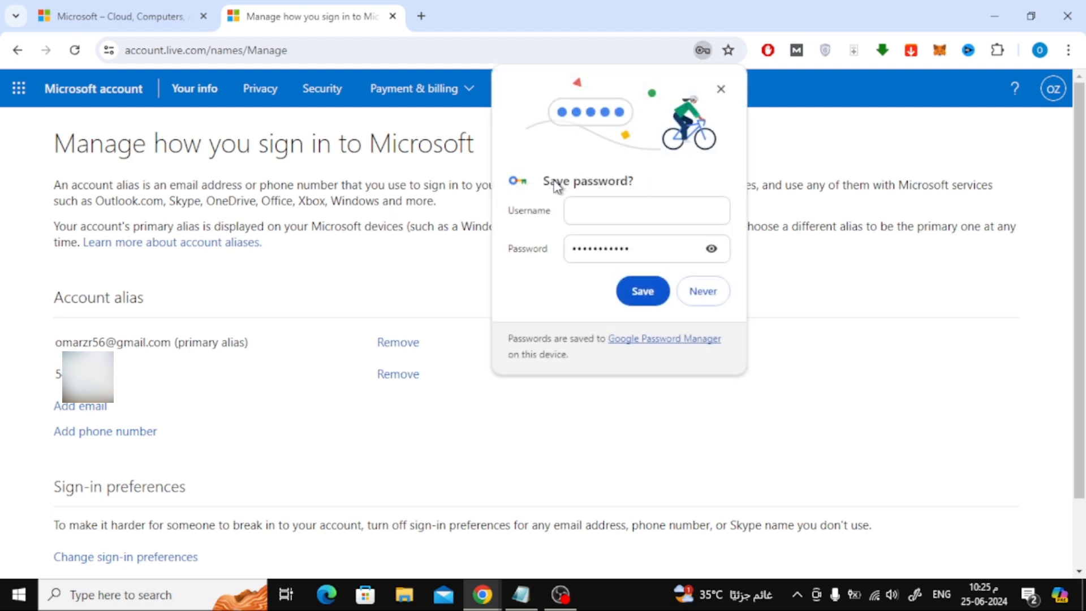